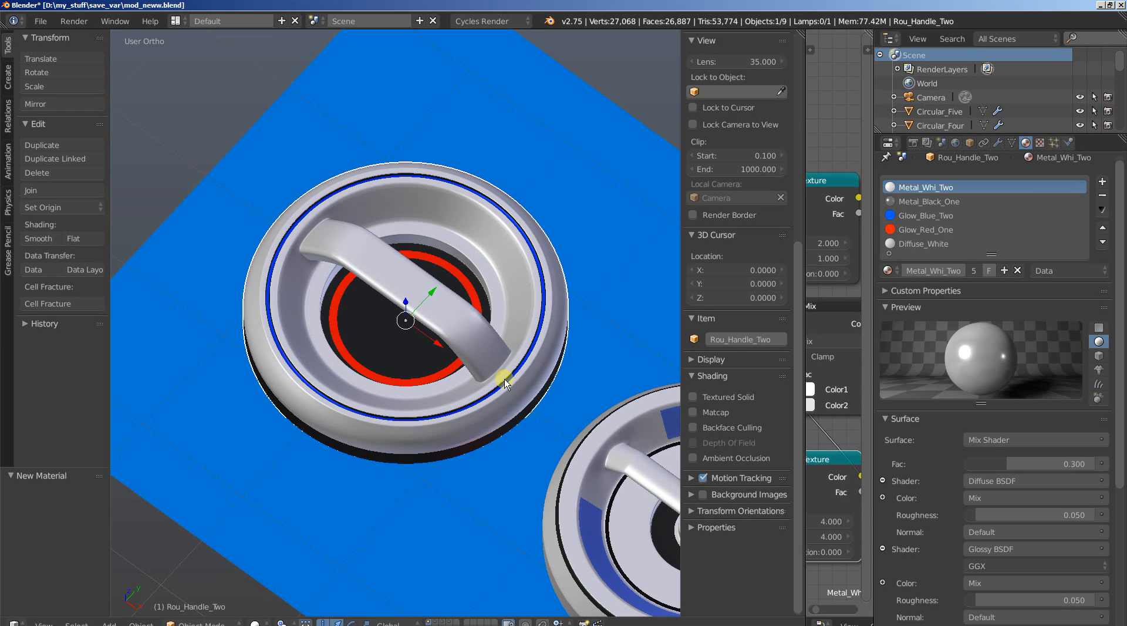
pyautogui.moveTo(545, 338)
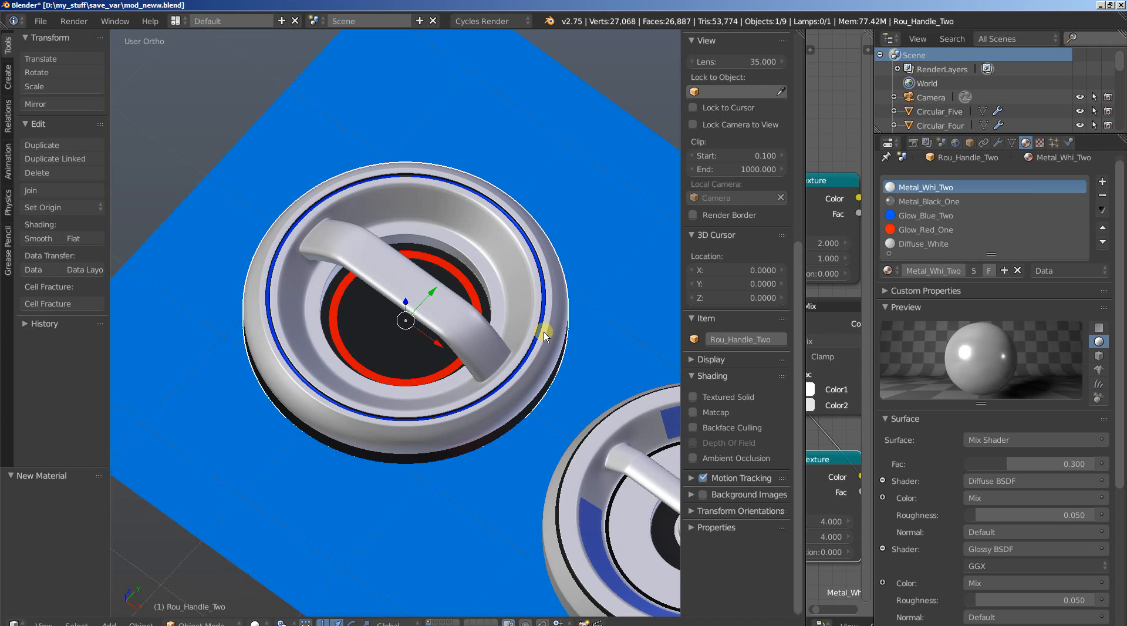
pyautogui.moveTo(547, 325)
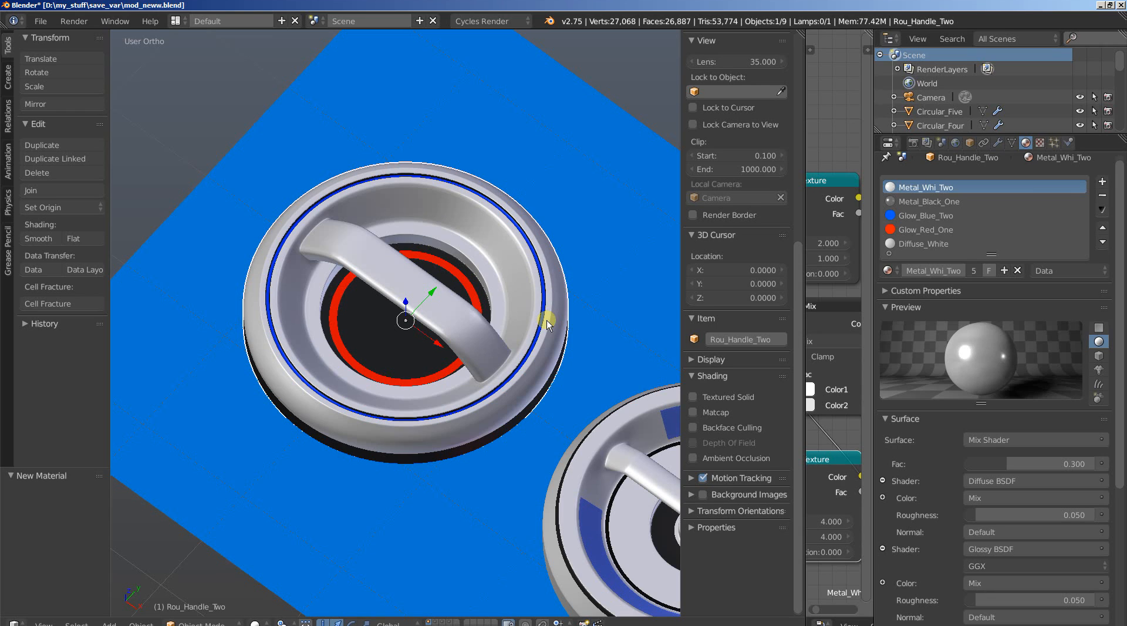
pyautogui.moveTo(548, 323)
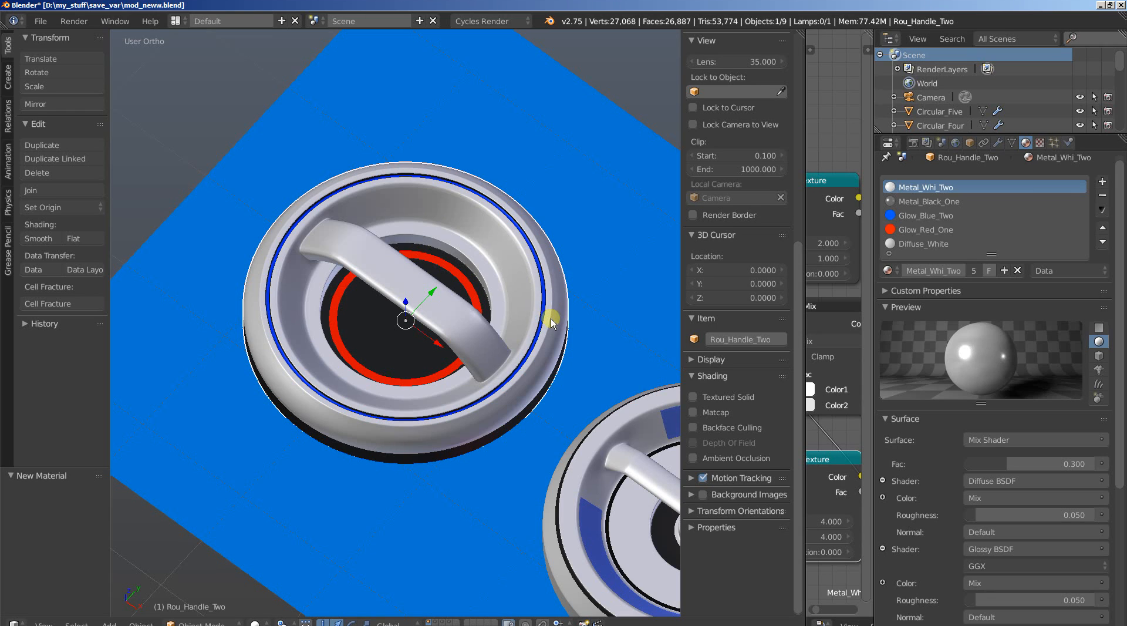
pyautogui.moveTo(395, 241)
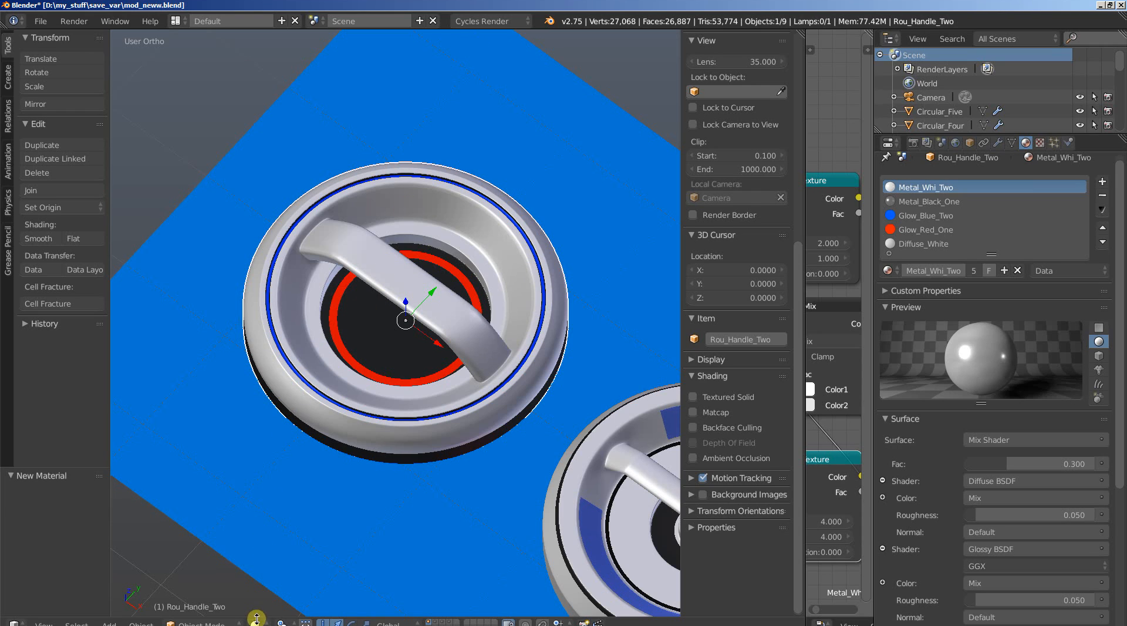
# Switch the viewport shading mode to Solid for the knob.
pyautogui.click(257, 621)
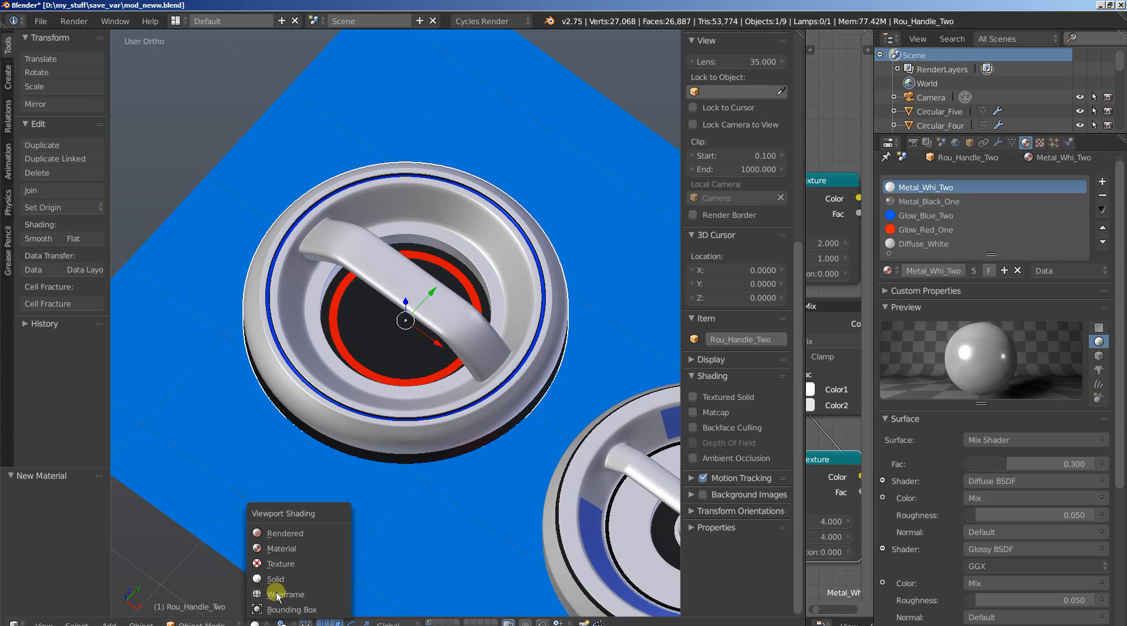
pyautogui.click(284, 533)
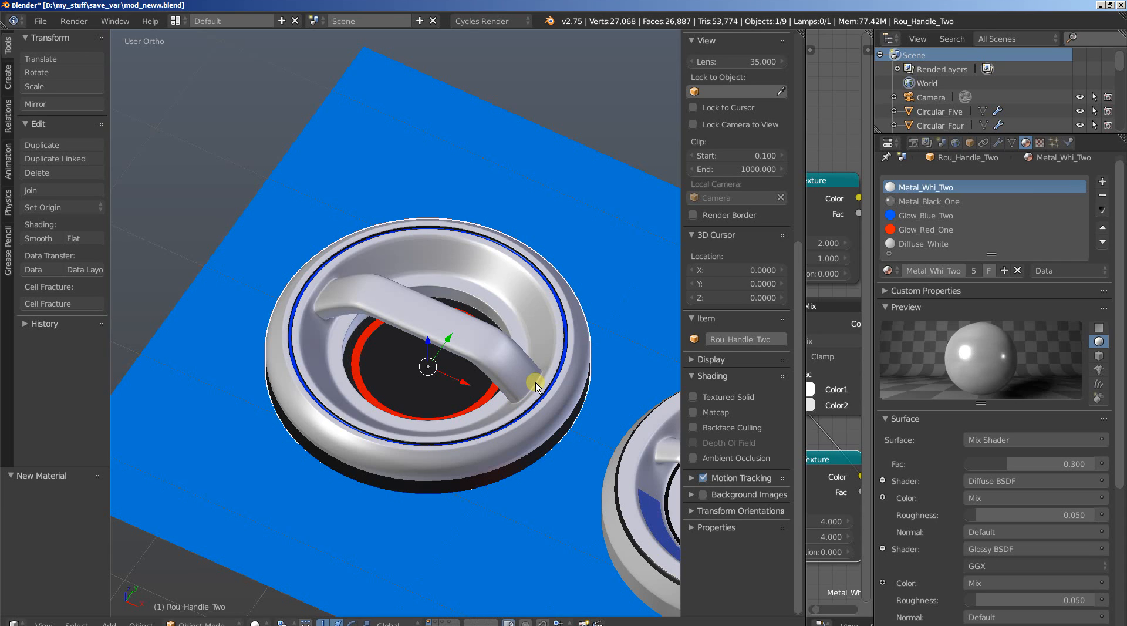
pyautogui.moveTo(503, 287)
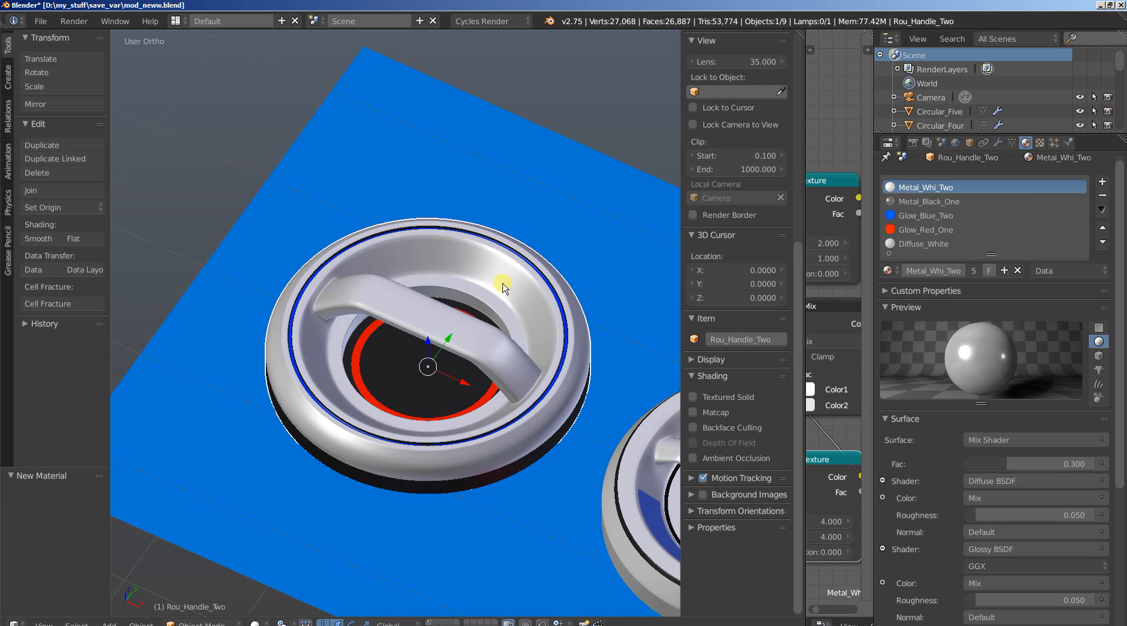
pyautogui.moveTo(433, 255)
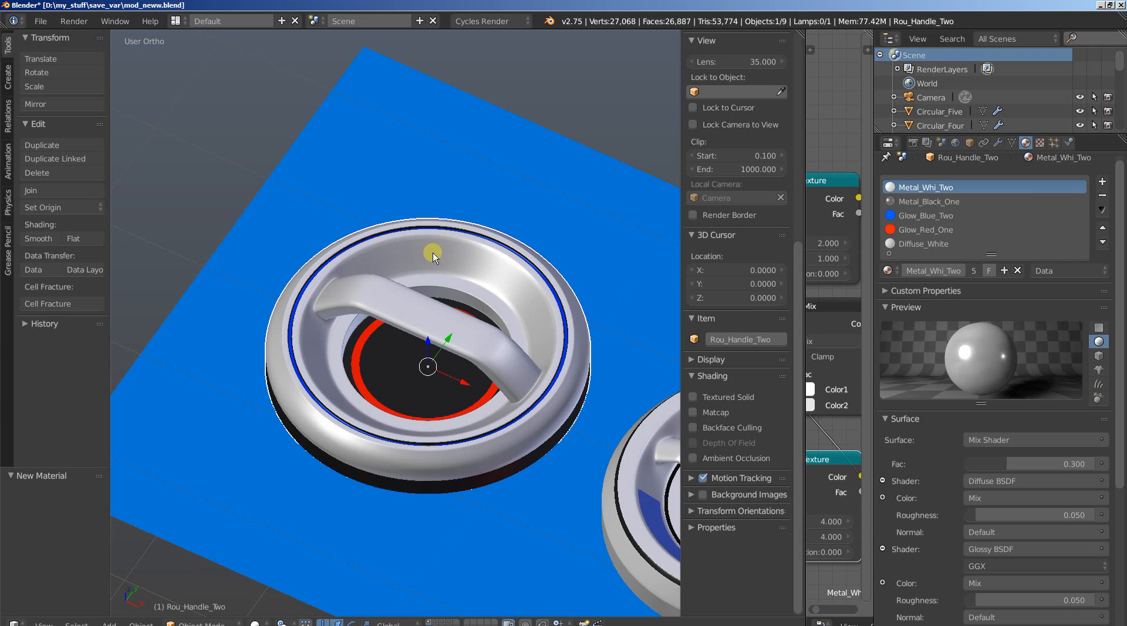
pyautogui.moveTo(487, 257)
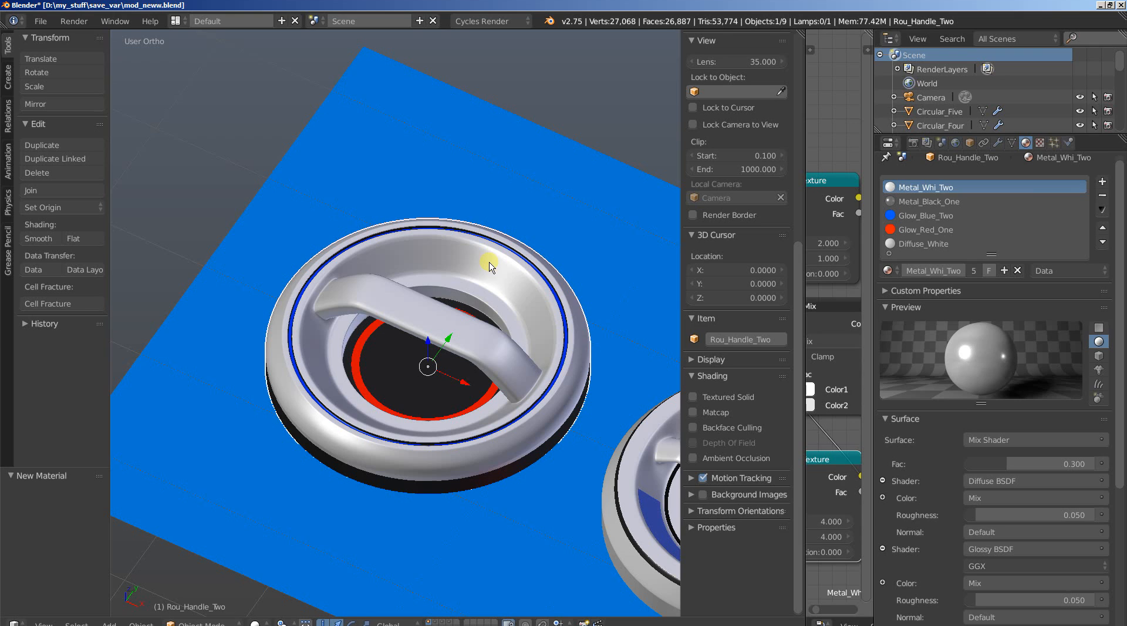
pyautogui.moveTo(694, 421)
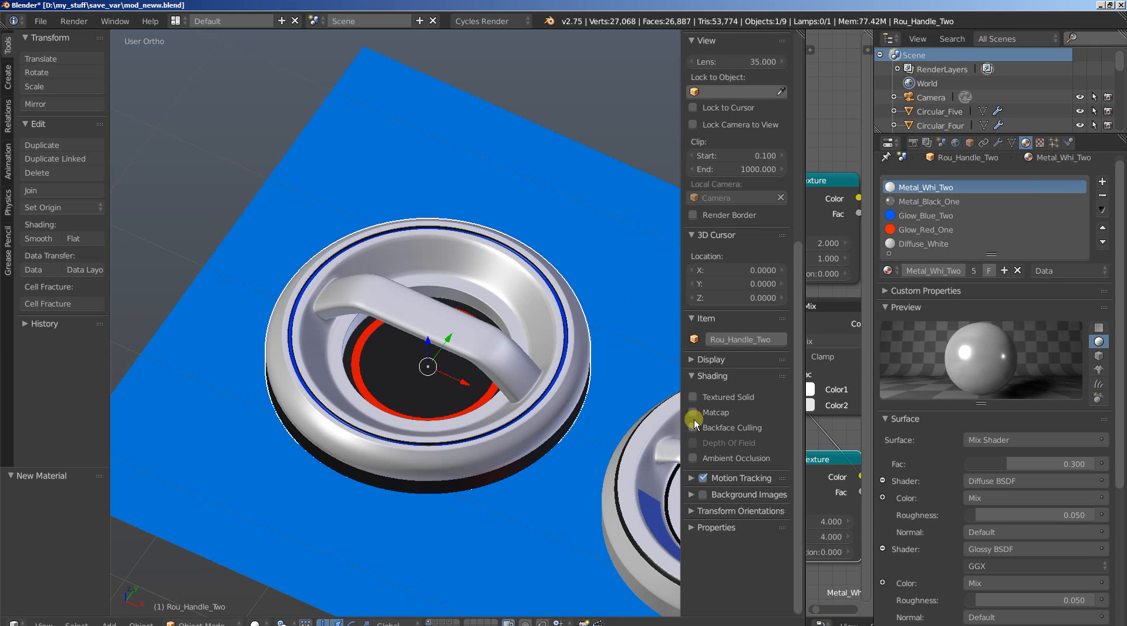
pyautogui.moveTo(692, 461)
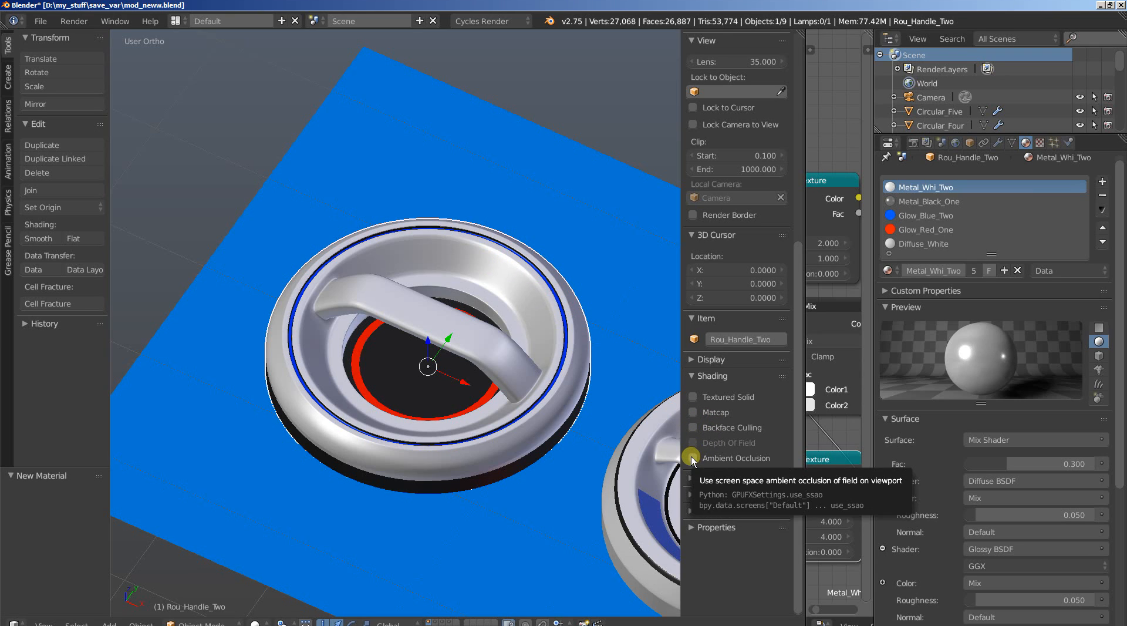
# Enable viewport Ambient Occlusion, toggling it off once to compare before re-enabling.
pyautogui.click(692, 458)
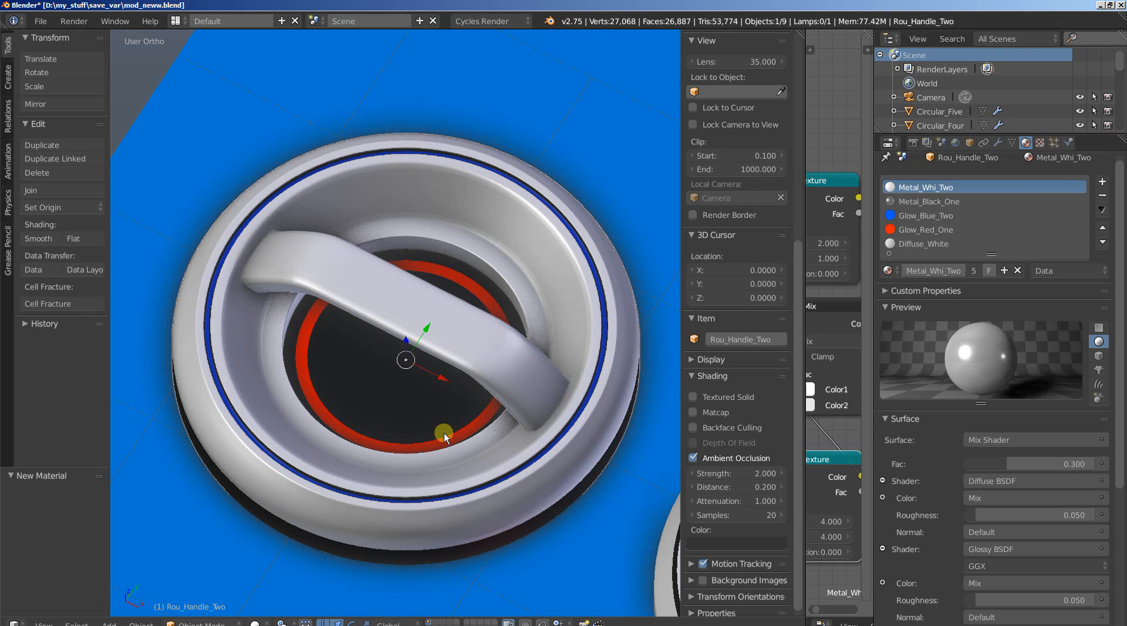
pyautogui.click(692, 458)
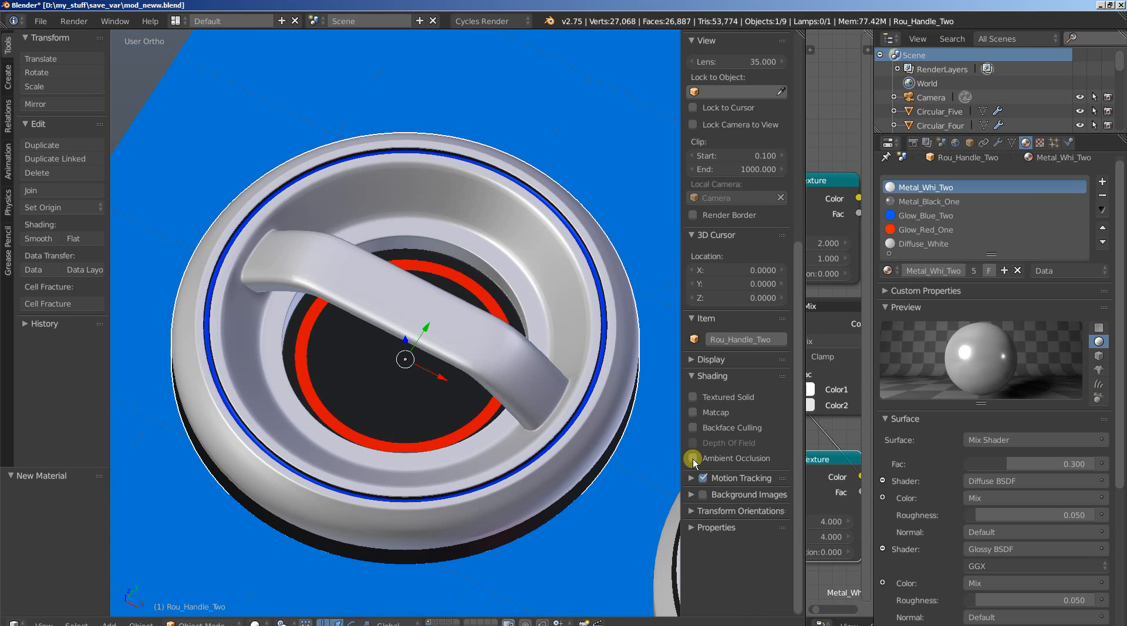
pyautogui.click(692, 458)
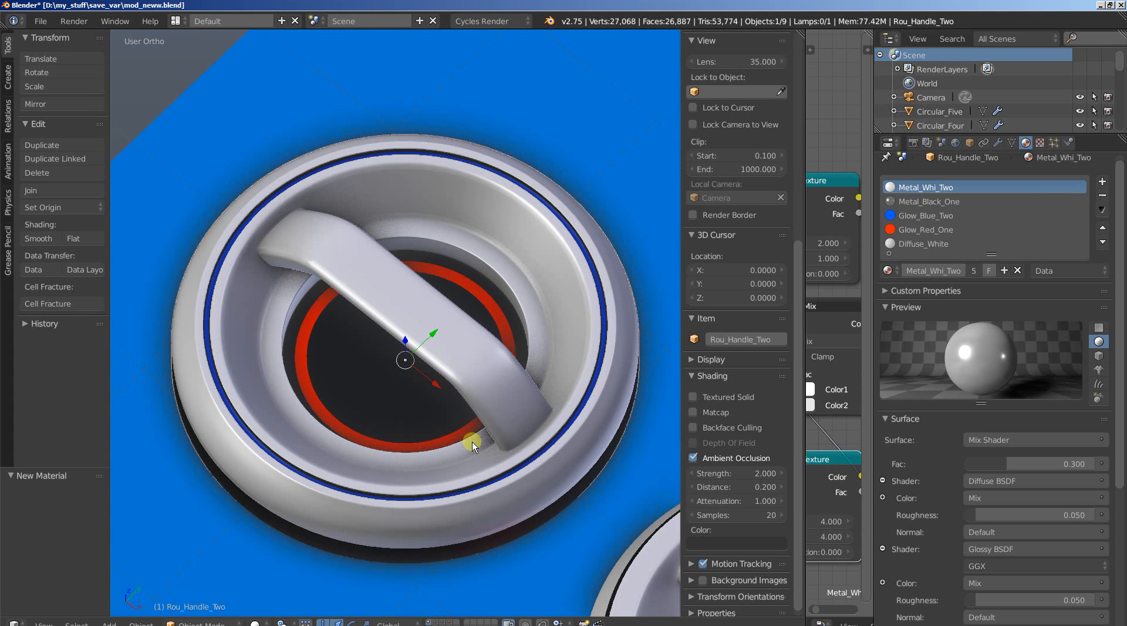
pyautogui.moveTo(561, 352)
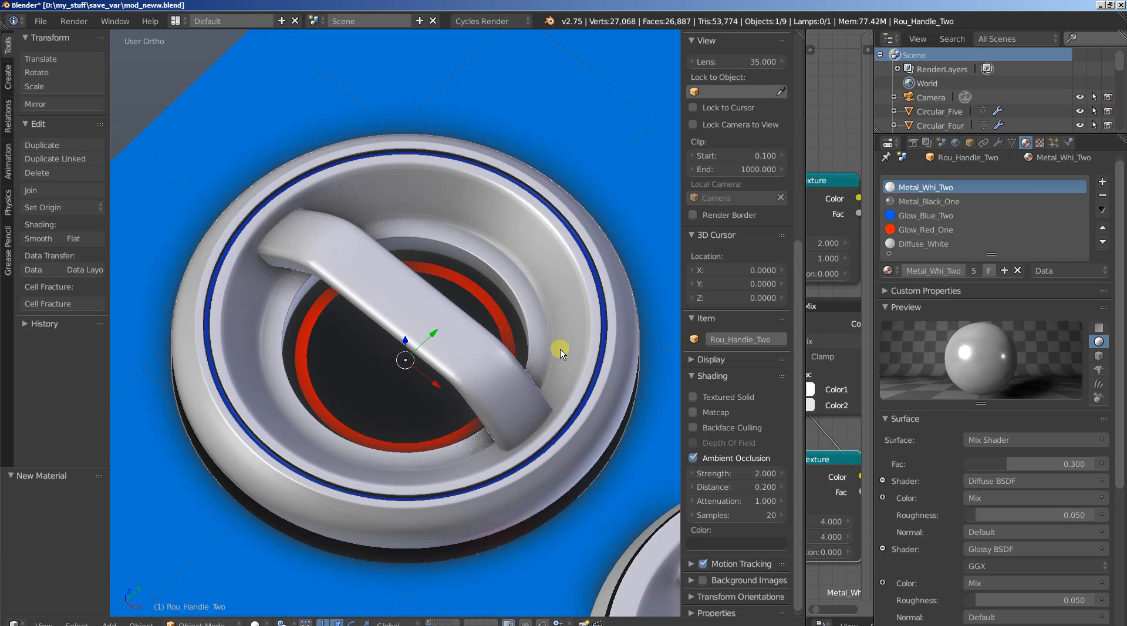
pyautogui.moveTo(439, 202)
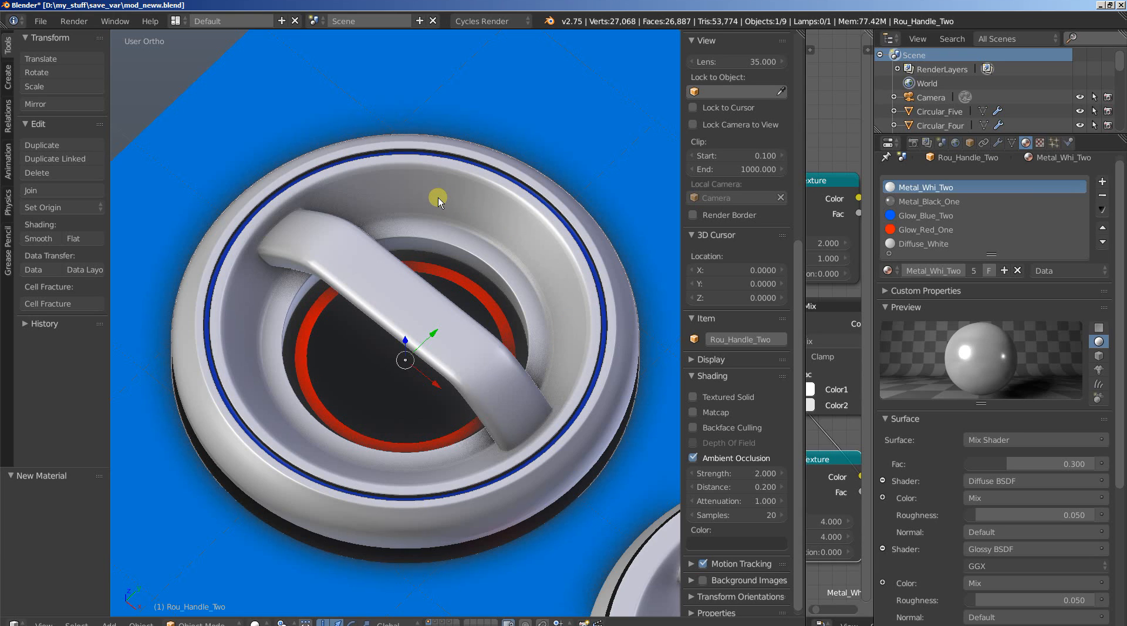
pyautogui.moveTo(483, 28)
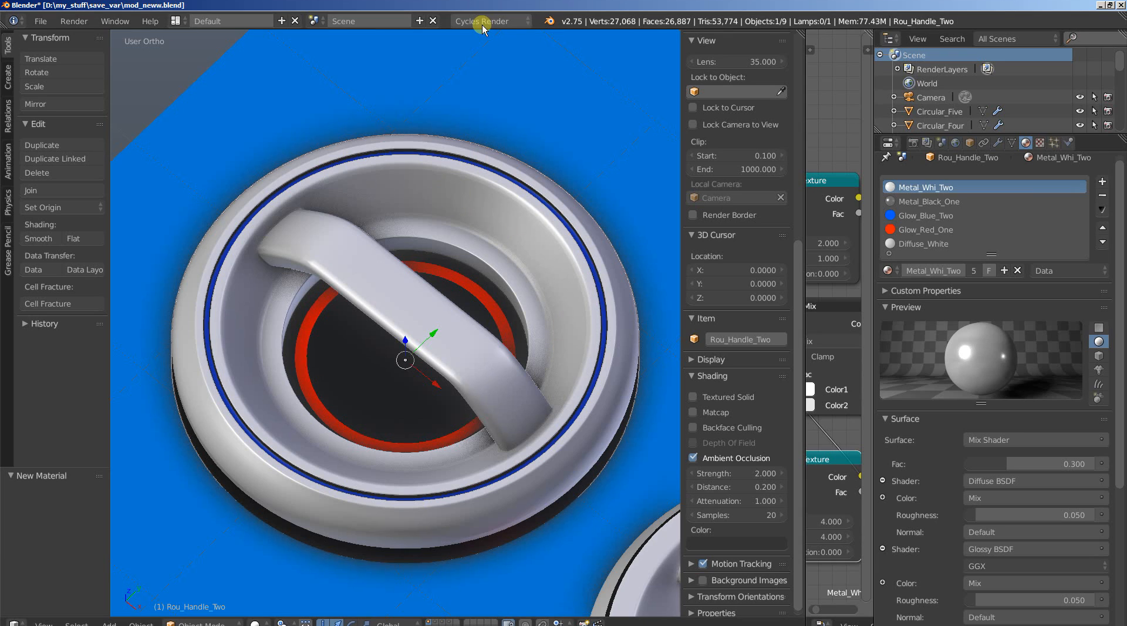
pyautogui.moveTo(446, 183)
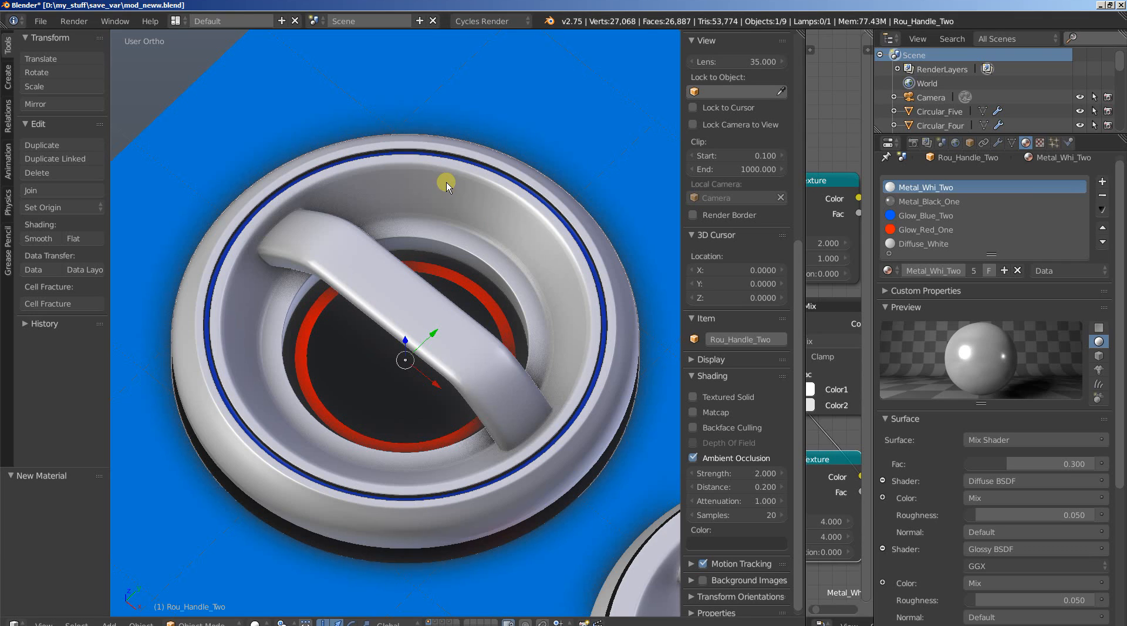
pyautogui.moveTo(413, 191)
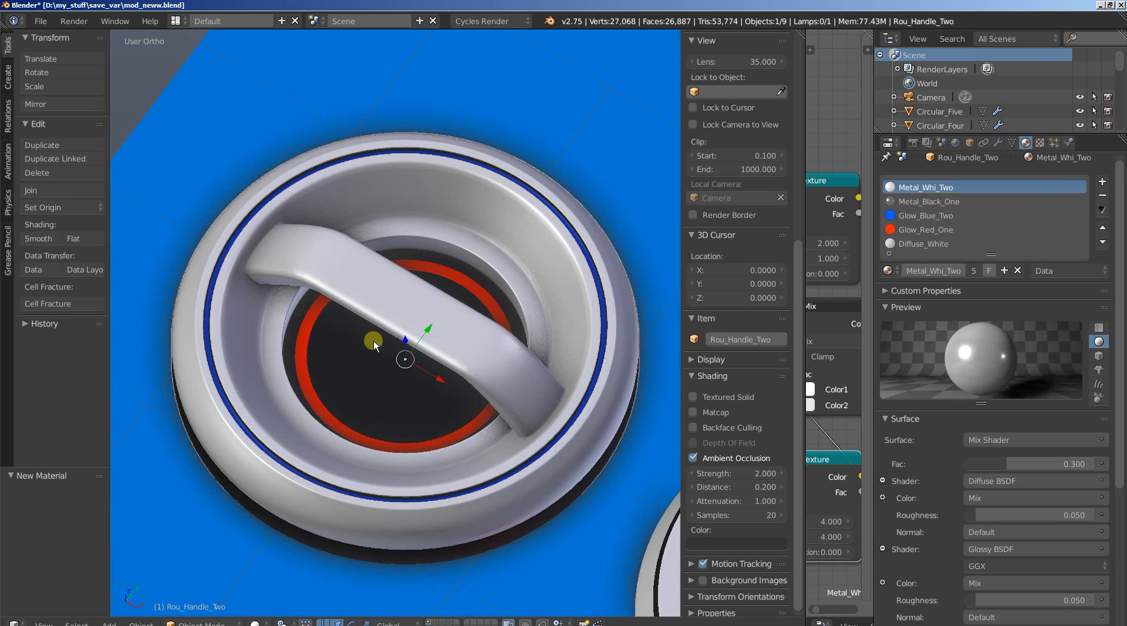
# Put the Rou_Handle_Two handle into Edit Mode to show its mesh.
pyautogui.press('Tab')
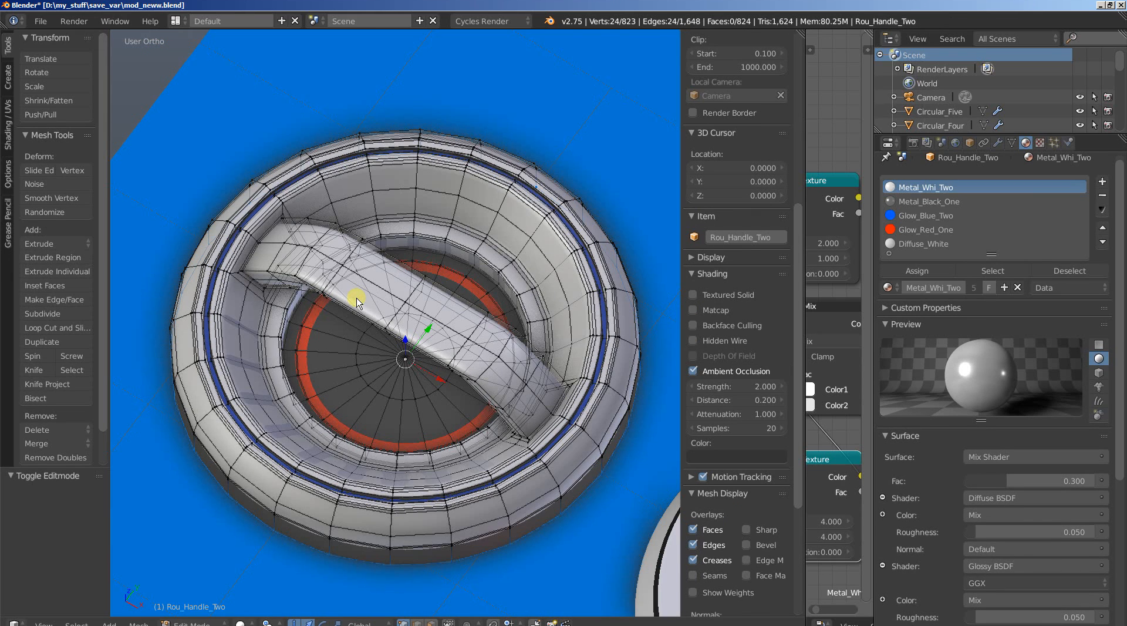
pyautogui.moveTo(357, 307)
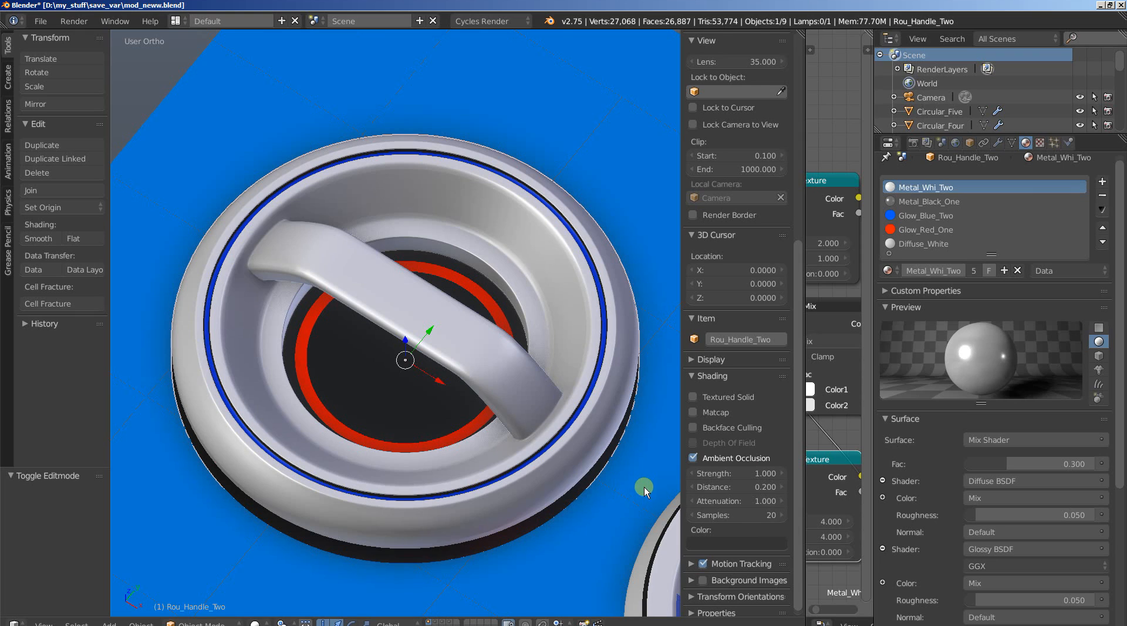
pyautogui.moveTo(750, 517)
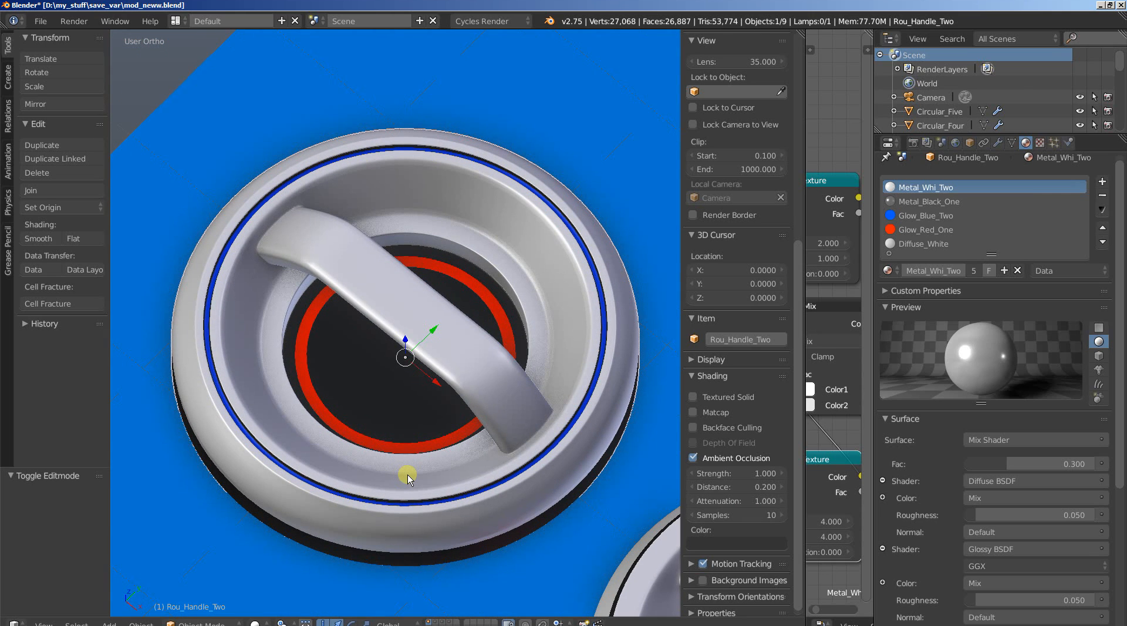
pyautogui.moveTo(675, 514)
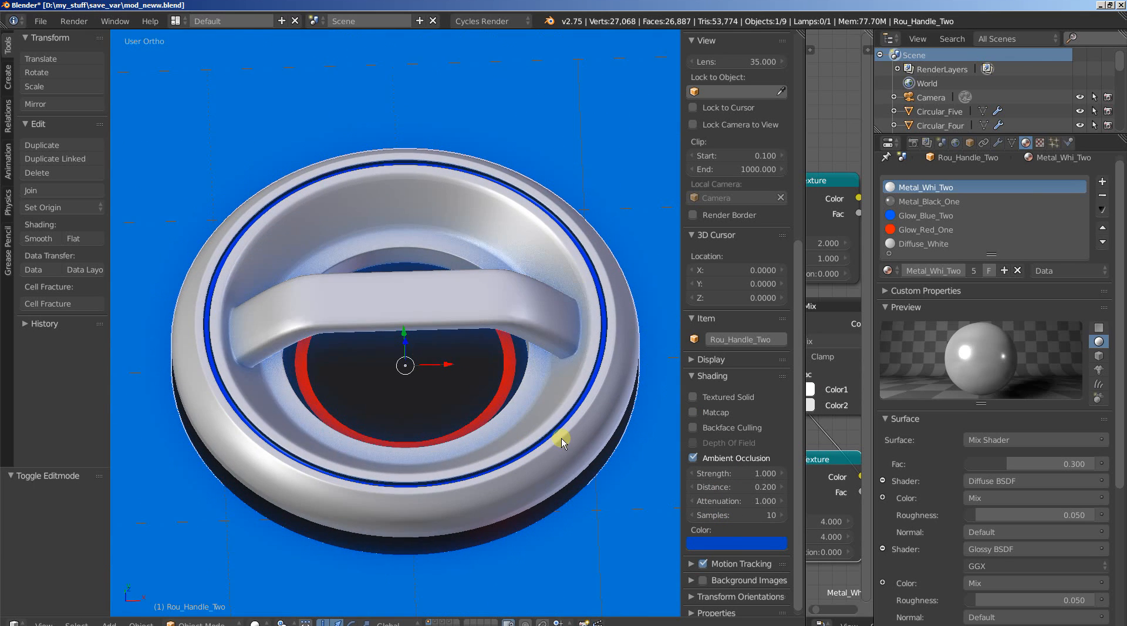
pyautogui.moveTo(542, 483)
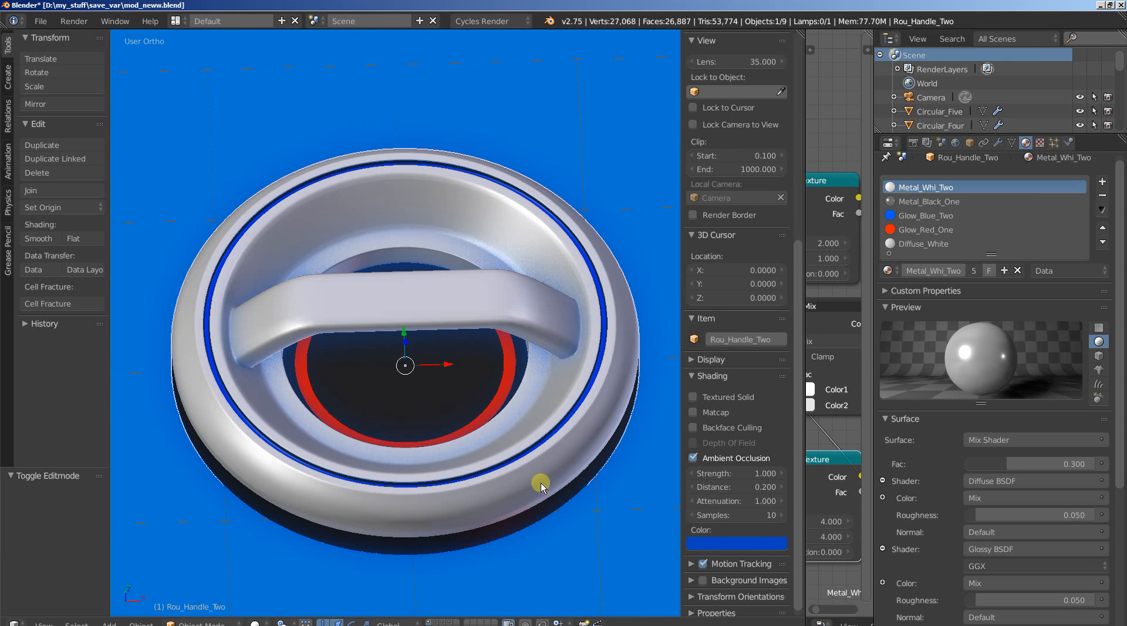